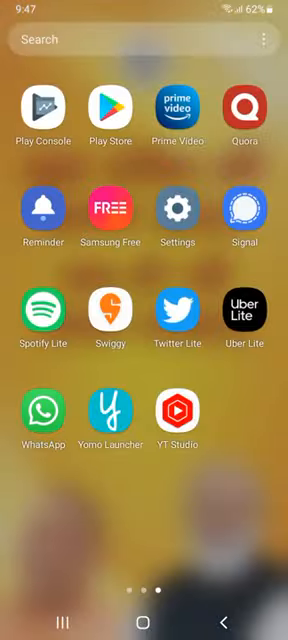
Step: Launch Yomo Launcher from the app drawer so it becomes the home screen with the lake wallpaper
scroll(left, 3)
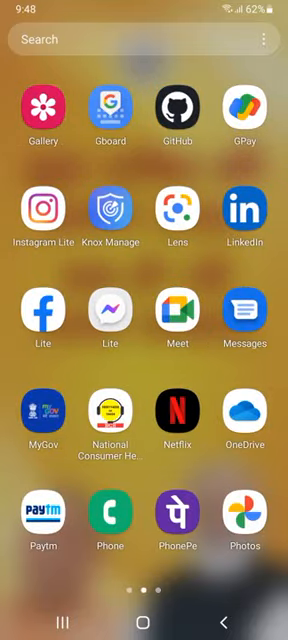
scroll(left, 3)
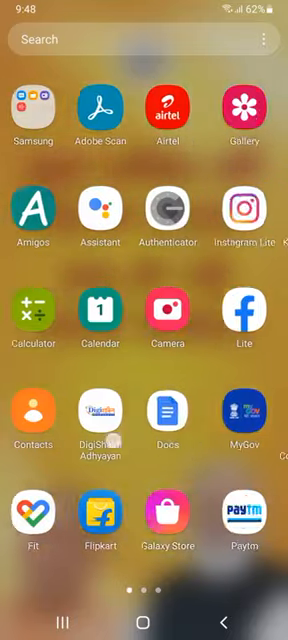
scroll(left, 3)
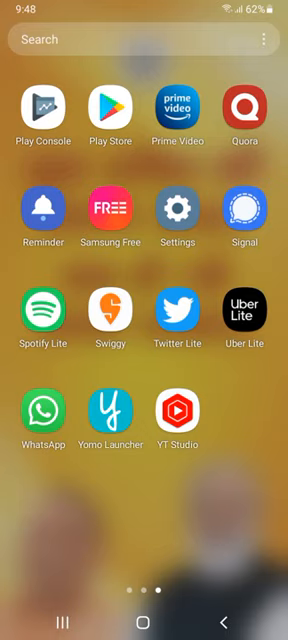
click(108, 414)
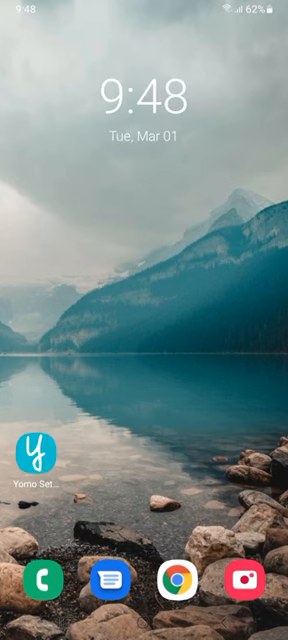
Step: Add Gmail and Instagram Lite from the app list to the home screen beside the settings shortcut
scroll(up, 3)
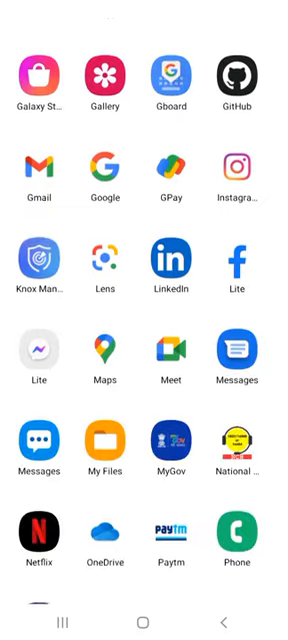
click(40, 76)
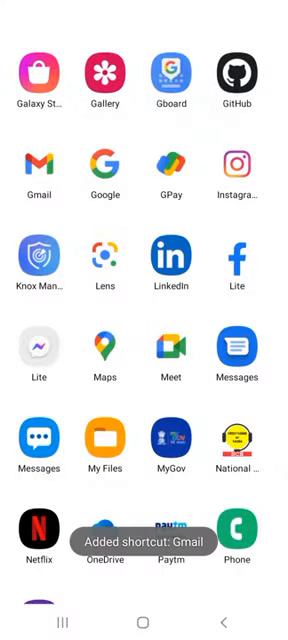
click(236, 72)
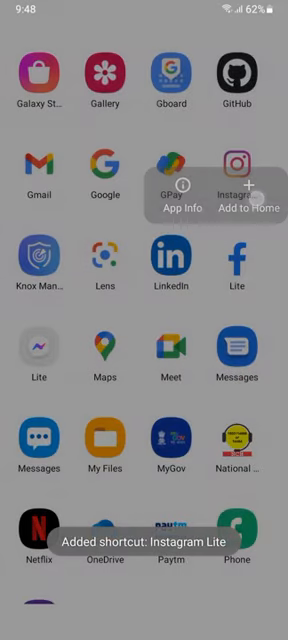
scroll(down, 3)
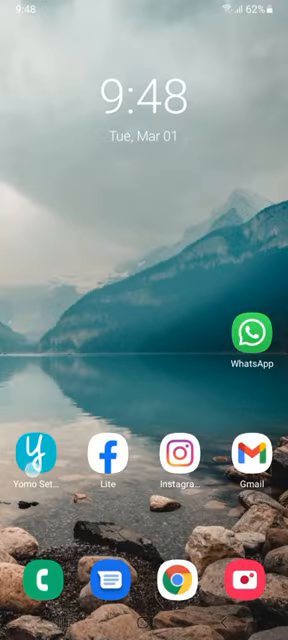
Step: Go into Yomo Settings and choose Share with friends, drafting the Play Store link in WhatsApp
click(30, 460)
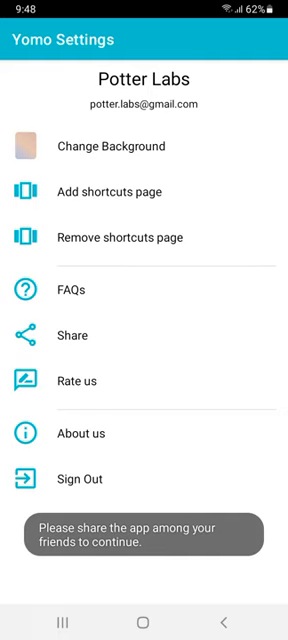
click(68, 336)
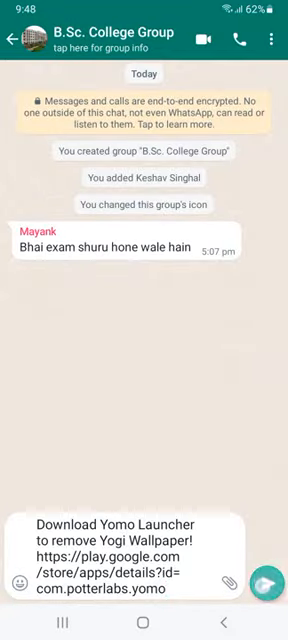
Step: Send the prefilled Yomo Launcher download link to the B.Sc. College Group chat
click(18, 38)
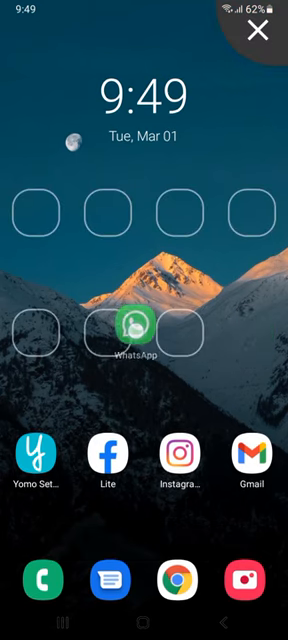
Step: Show the shortcuts page holding WhatsApp and launch WhatsApp from it
click(36, 460)
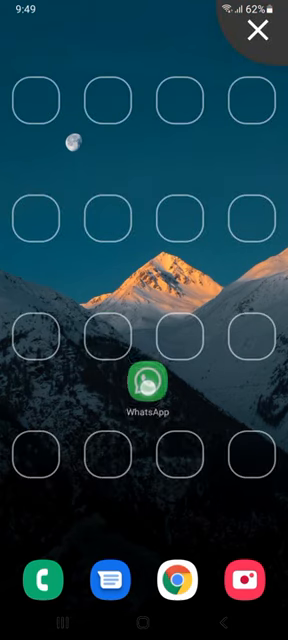
click(260, 28)
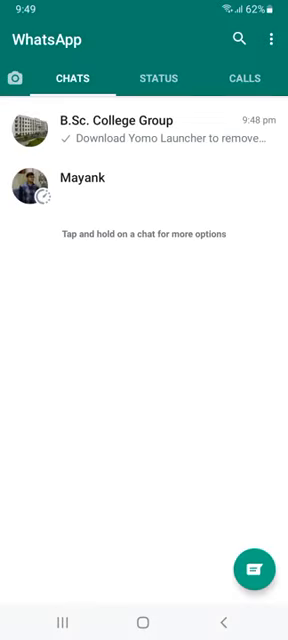
Step: Return home from WhatsApp and view the launcher's About us page with the Potter Labs team
key(home)
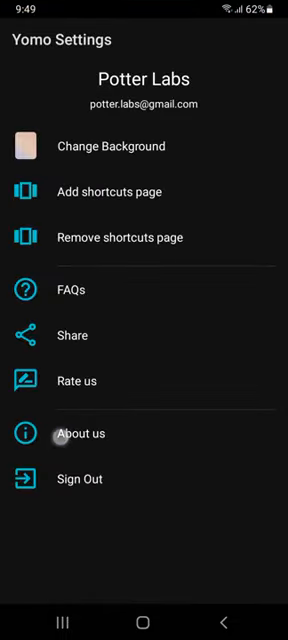
click(78, 432)
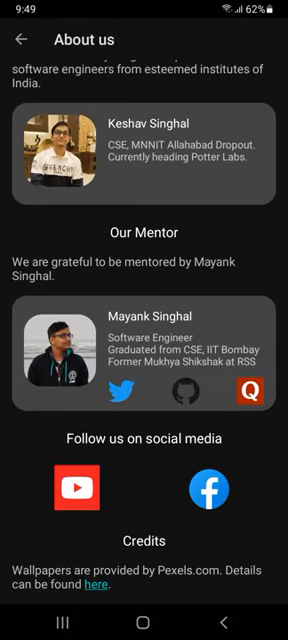